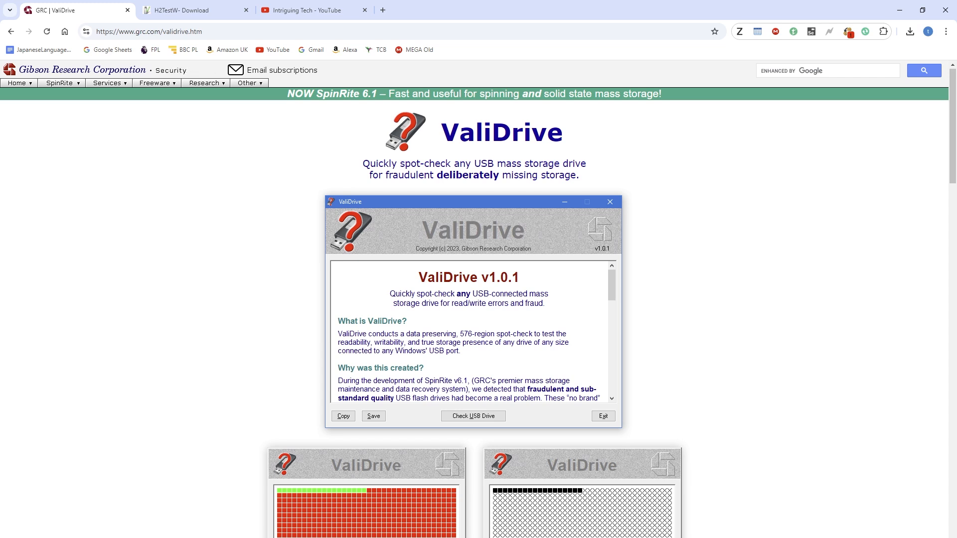
mouse_move(722, 280)
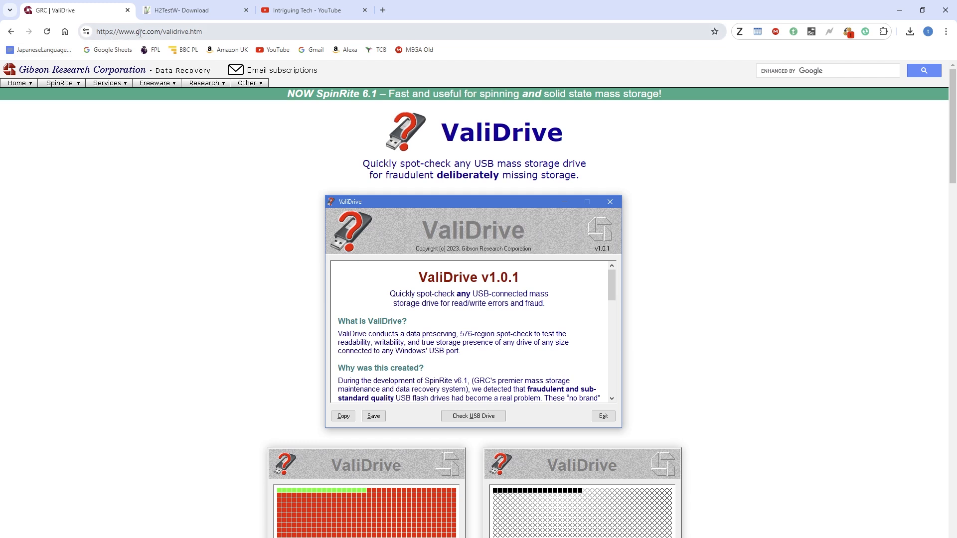
Download ValiDrive from the GRC page and run validrive (3).exe from Chrome's downloads
left_click(108, 82)
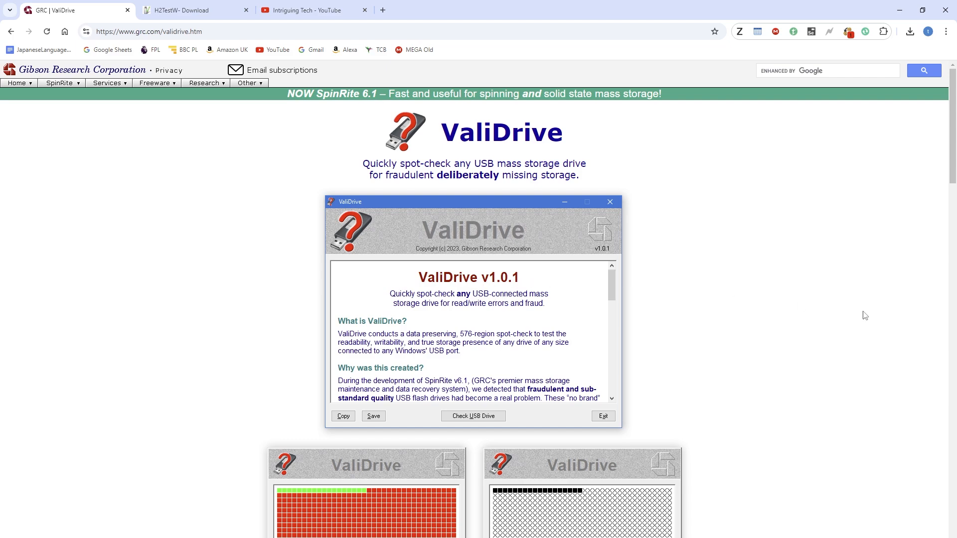
scroll("down", 3)
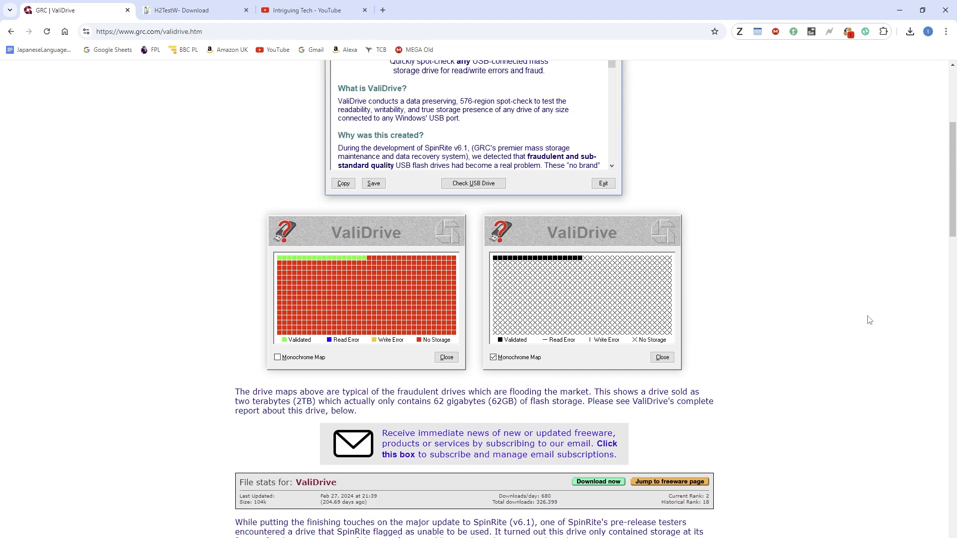
scroll("down", 3)
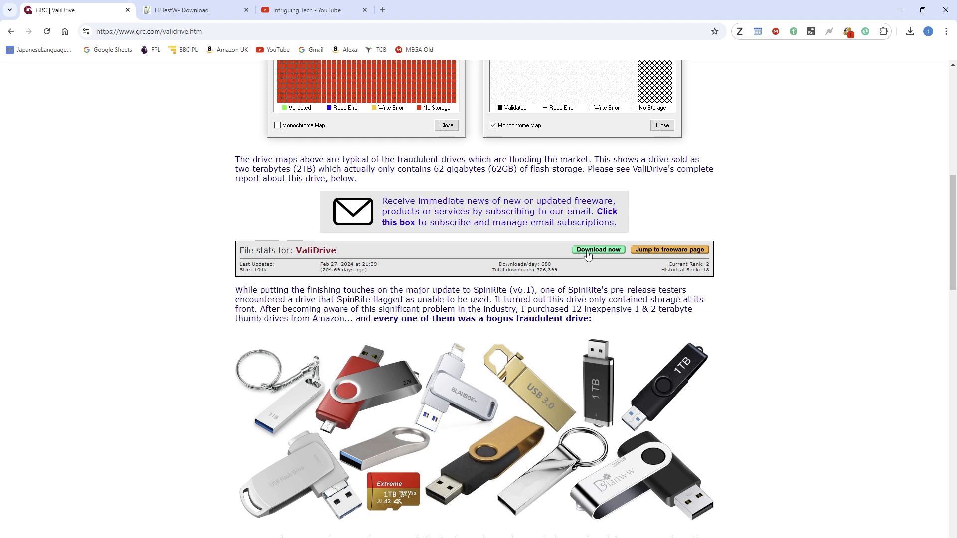
left_click(597, 249)
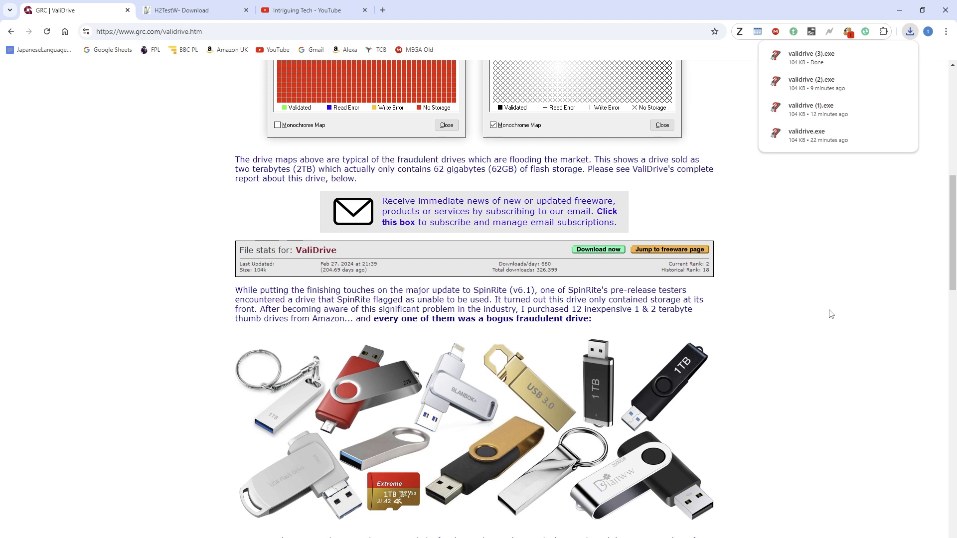
left_click(787, 236)
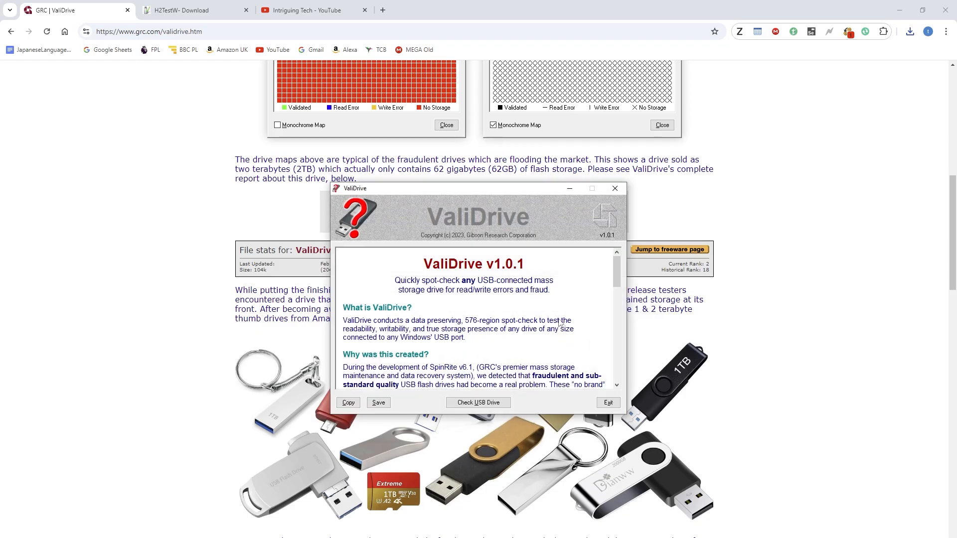
scroll("down", 3)
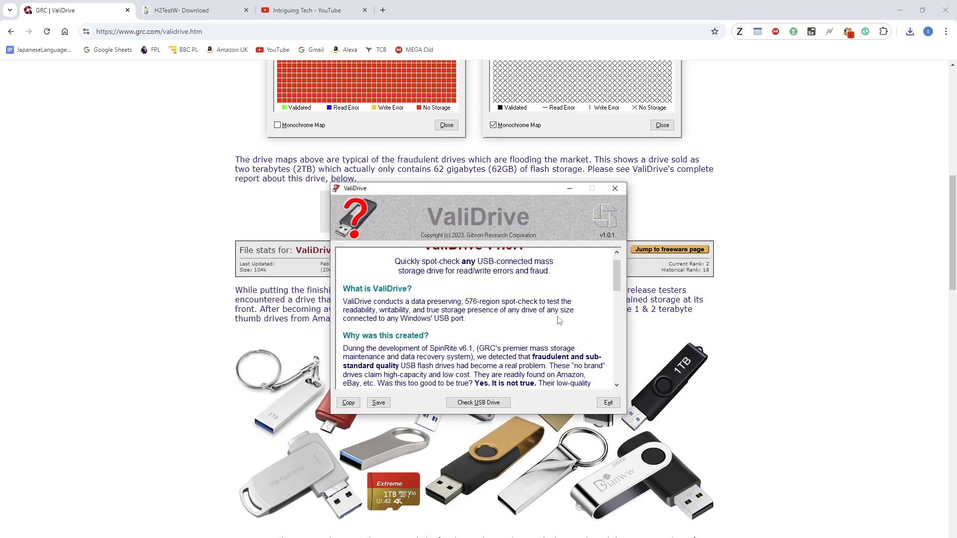
scroll("down", 3)
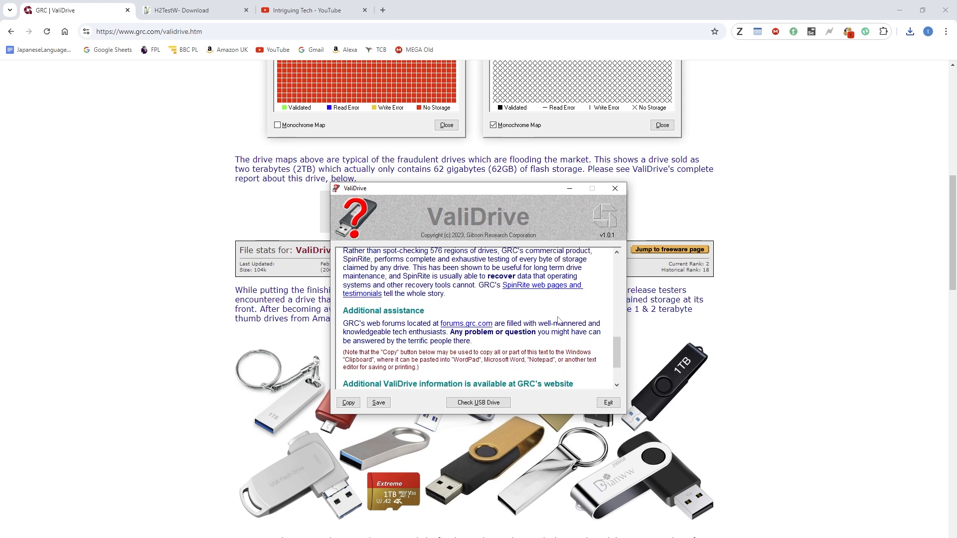
scroll("down", 3)
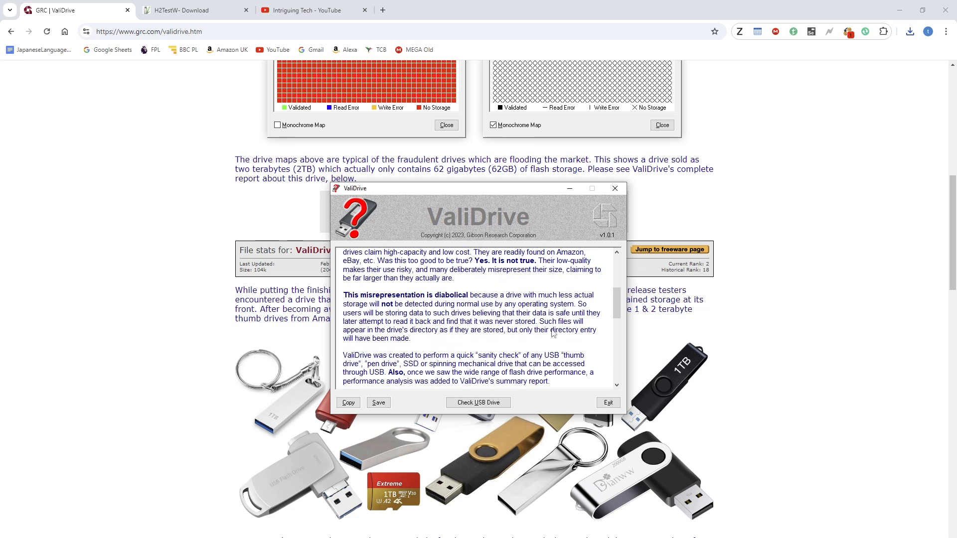
scroll("up", 3)
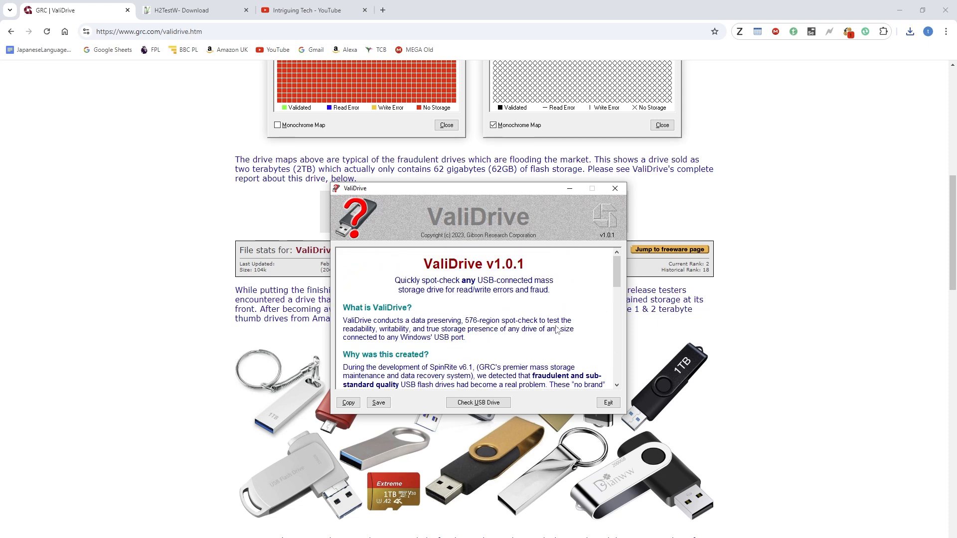
mouse_move(538, 348)
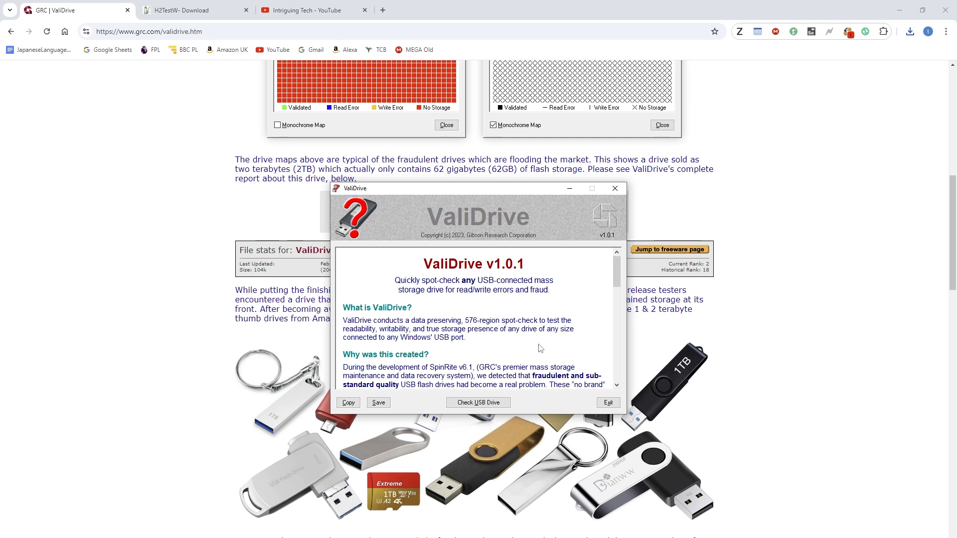
mouse_move(519, 392)
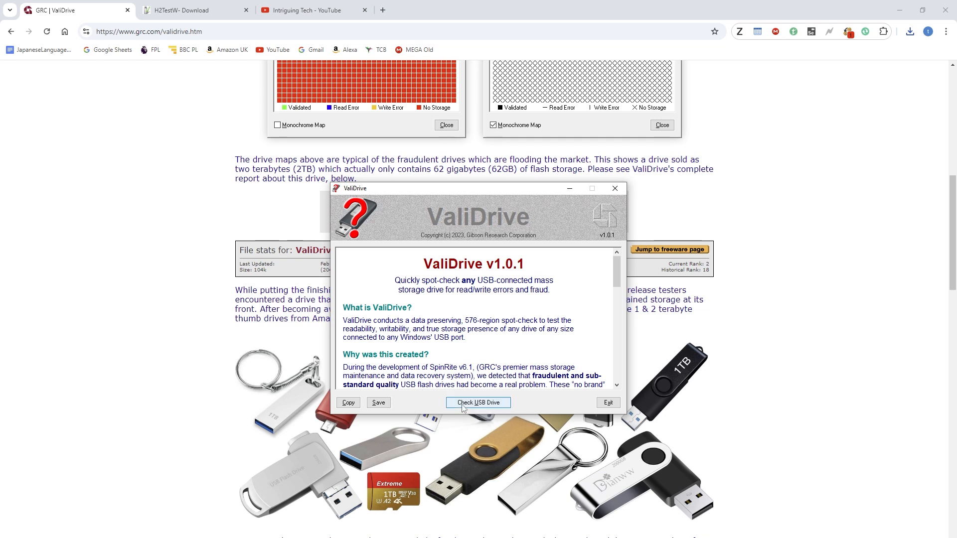
Start a USB drive check so ValiDrive prompts for the card to be inserted
left_click(477, 402)
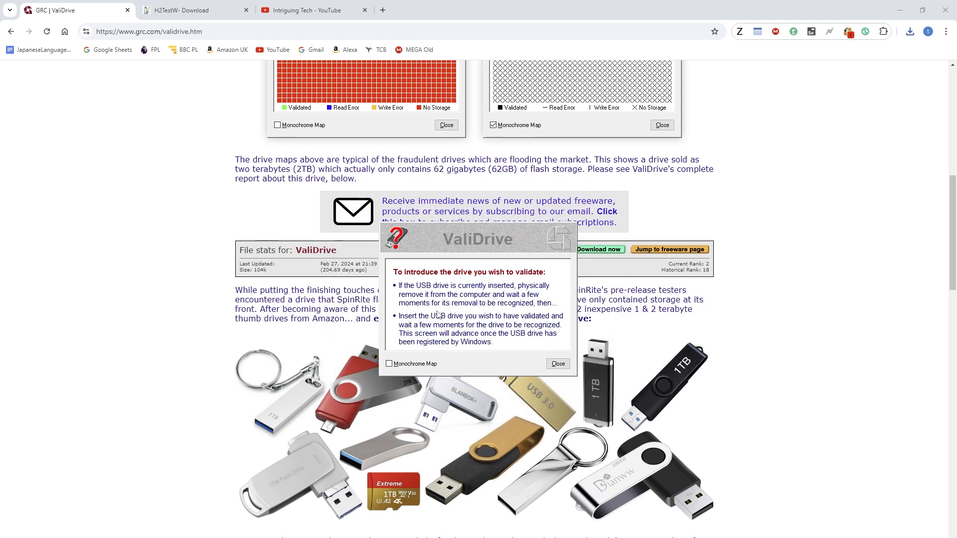
mouse_move(464, 289)
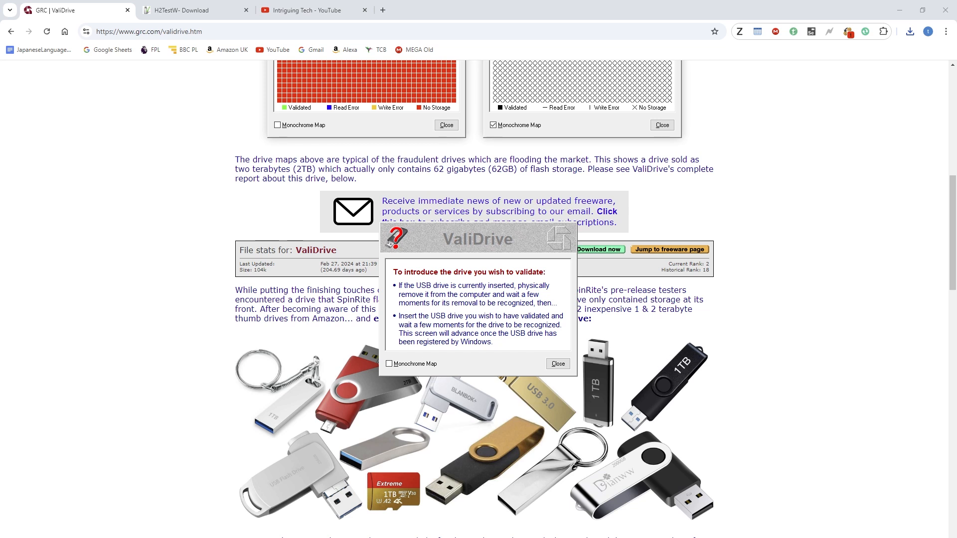
mouse_move(488, 294)
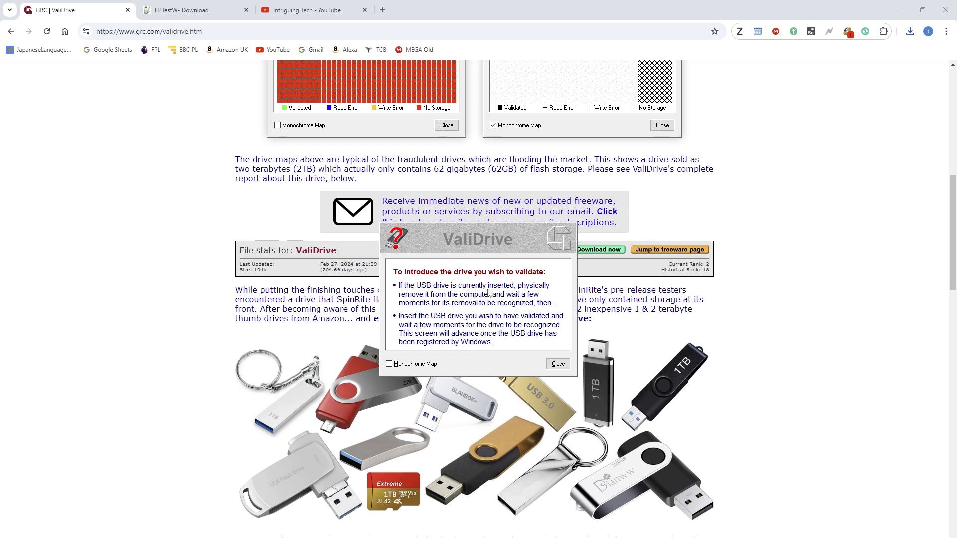
mouse_move(509, 373)
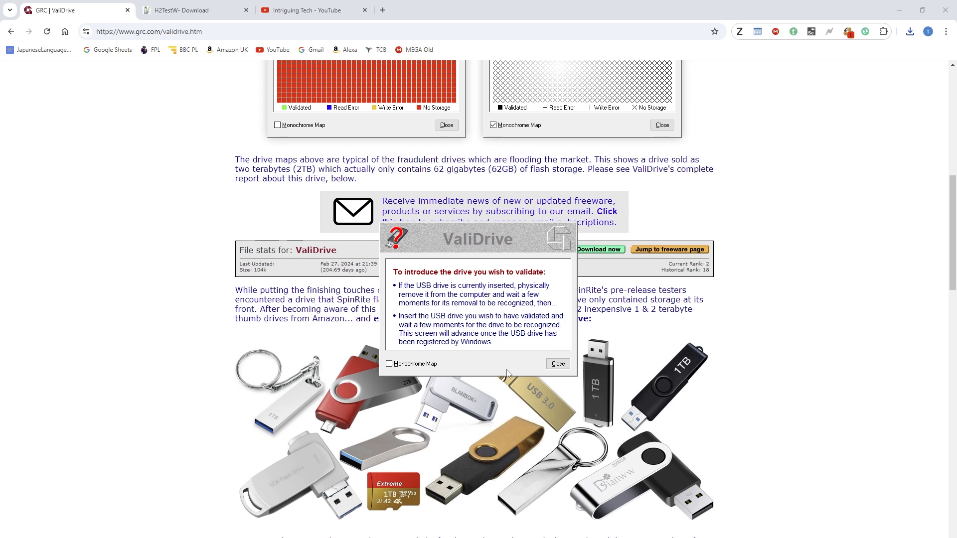
mouse_move(498, 438)
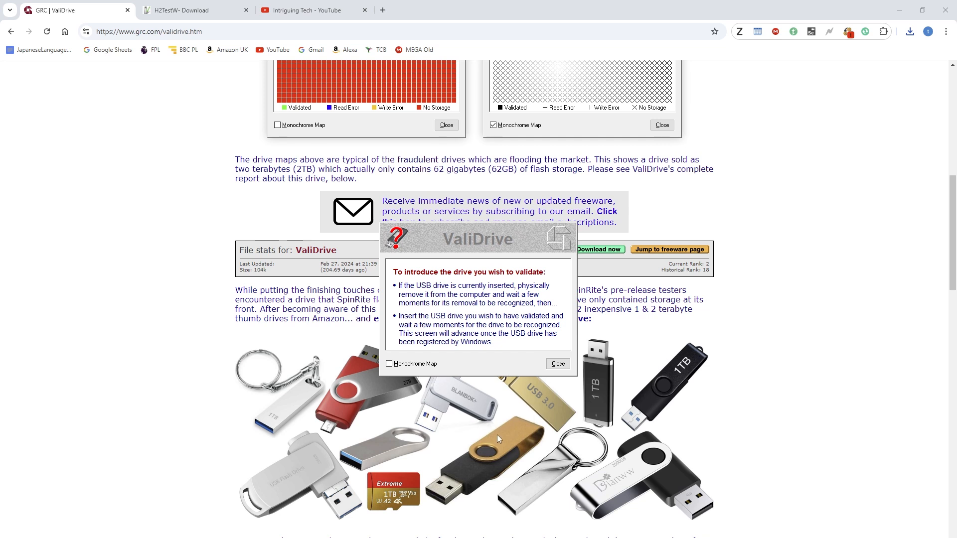
mouse_move(641, 413)
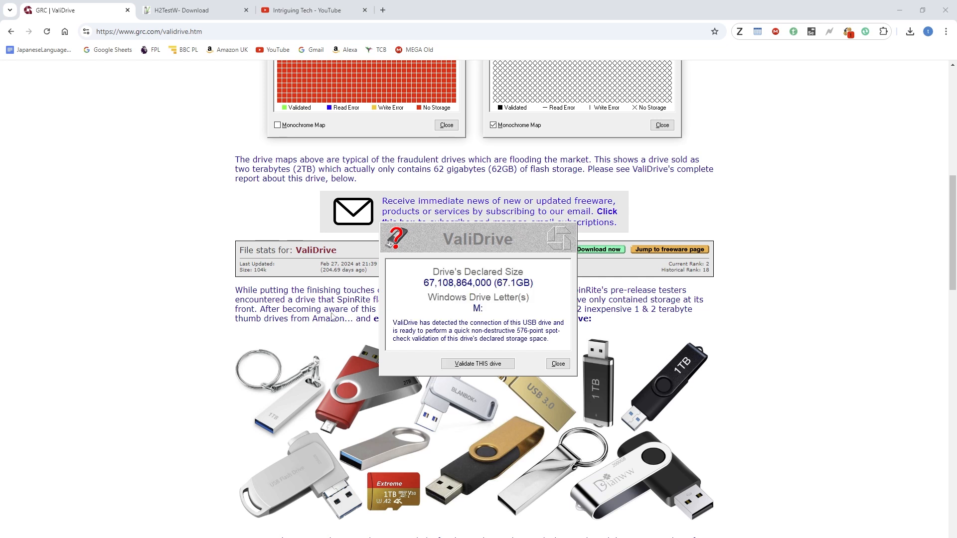
Move the detection dialog aside and start validating the 67.1 GB drive M:
left_click_drag(478, 239, 546, 240)
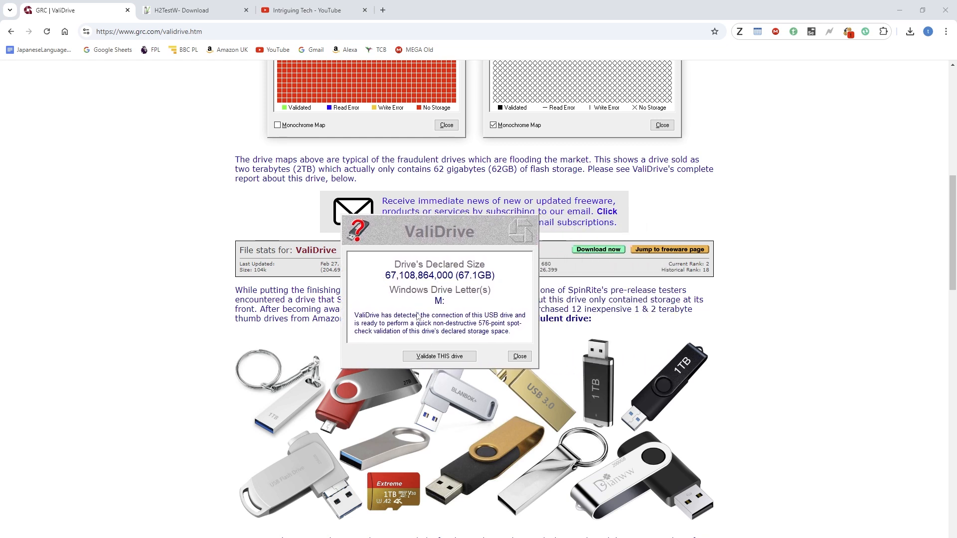
mouse_move(448, 305)
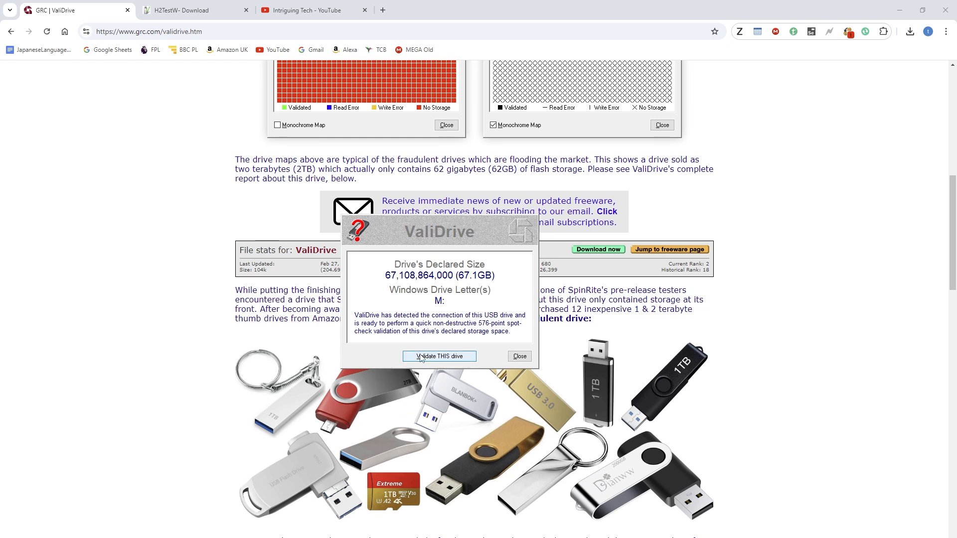
left_click(439, 356)
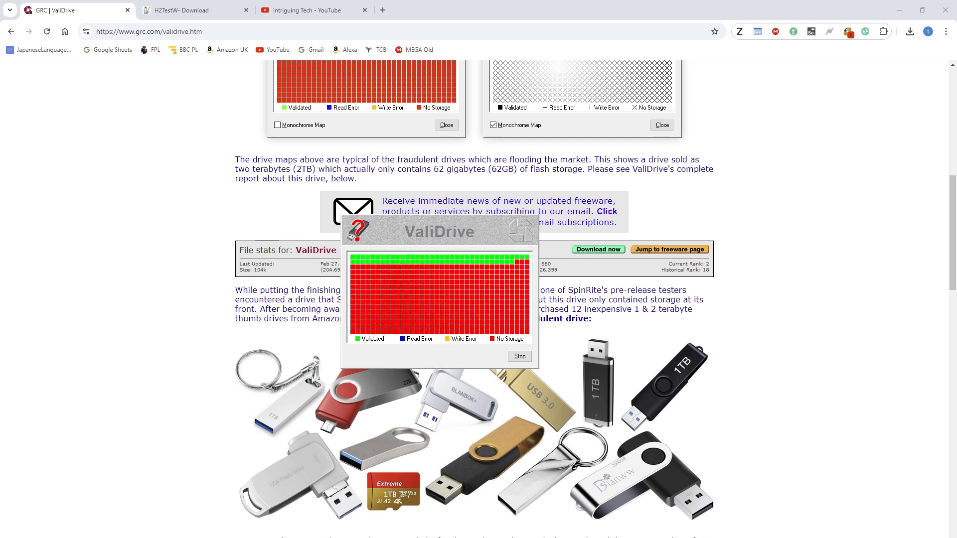
mouse_move(389, 375)
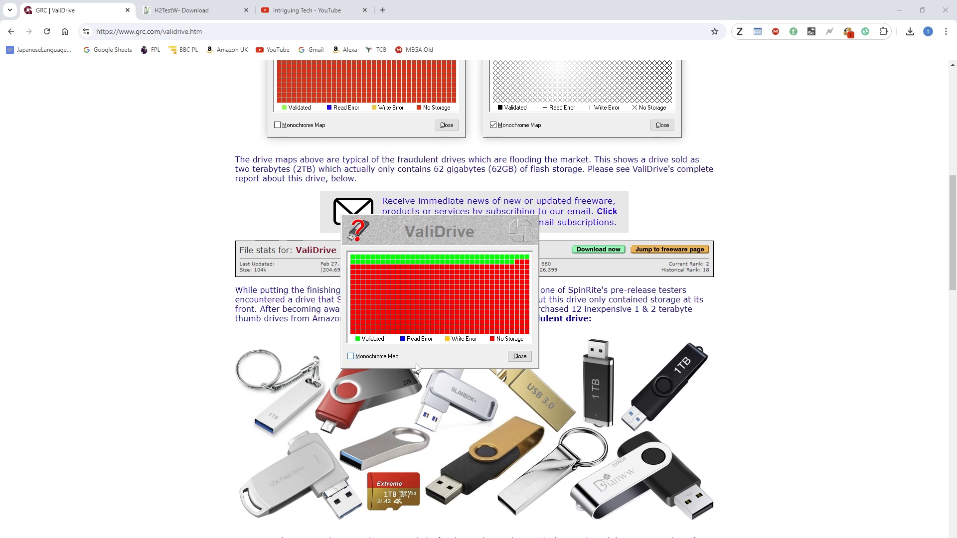
mouse_move(457, 340)
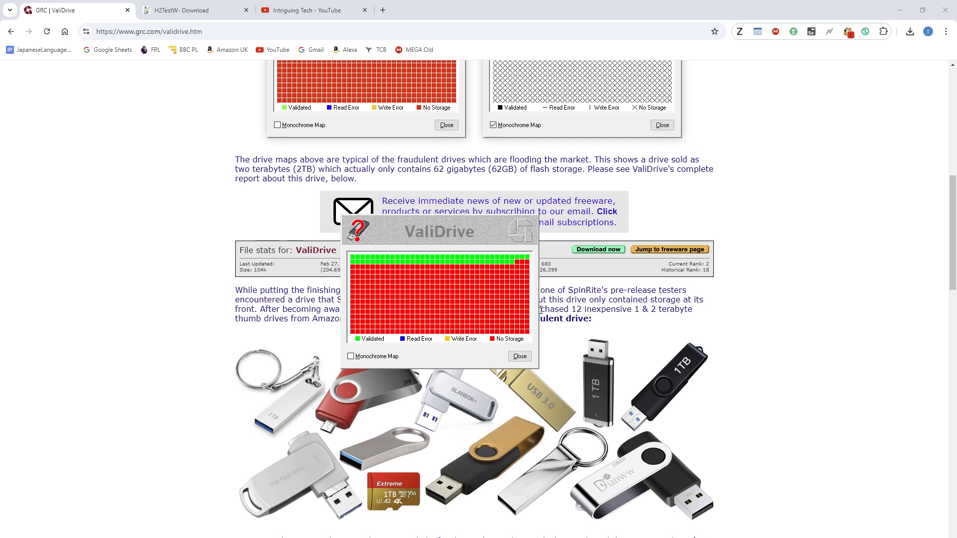
mouse_move(411, 301)
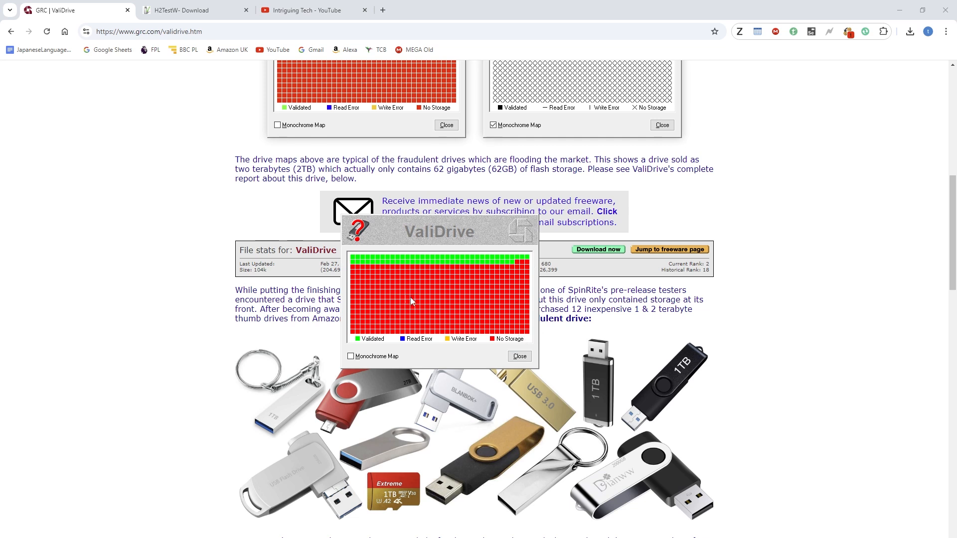
mouse_move(470, 315)
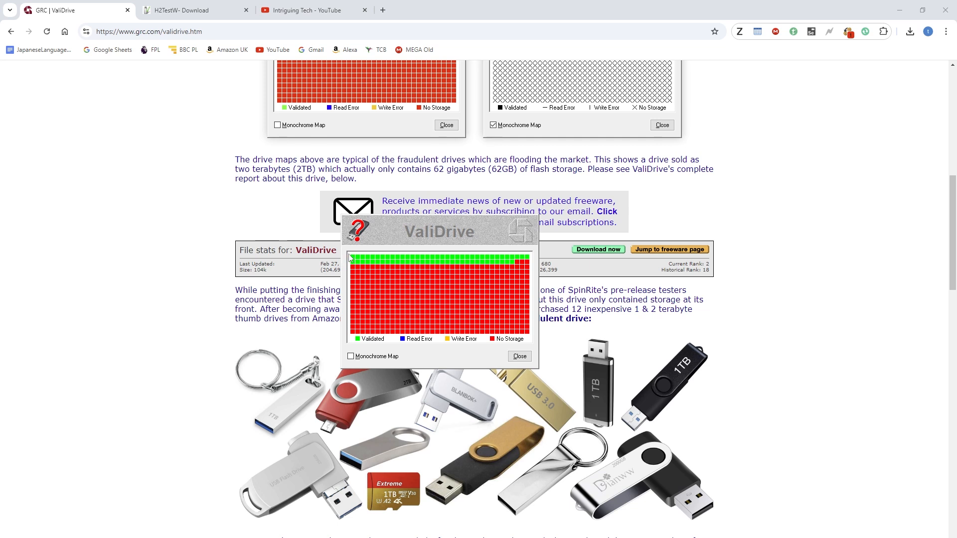
mouse_move(501, 261)
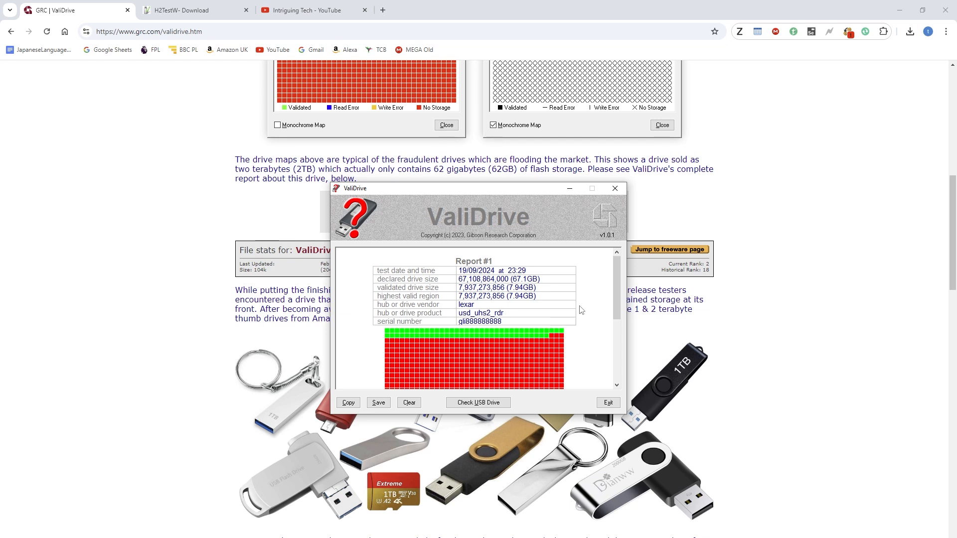
mouse_move(549, 284)
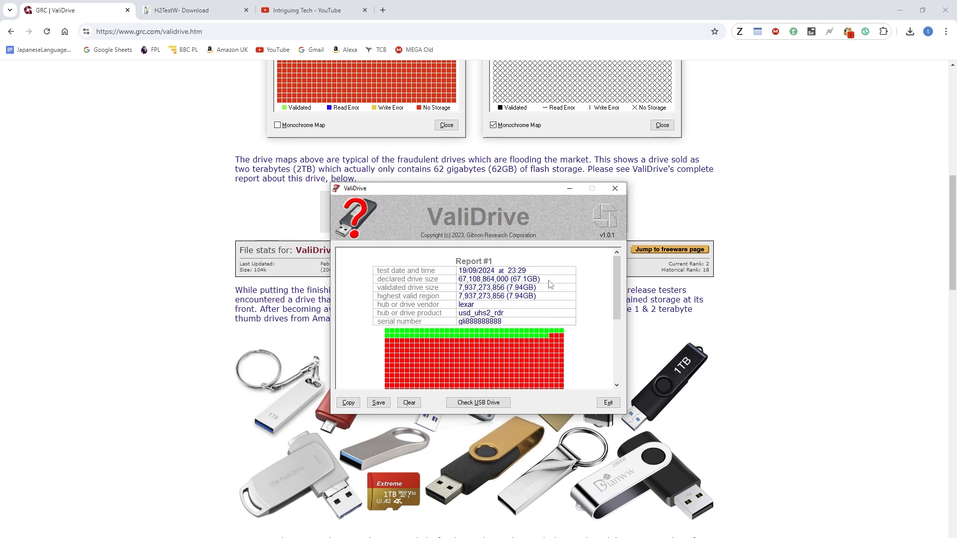
mouse_move(525, 294)
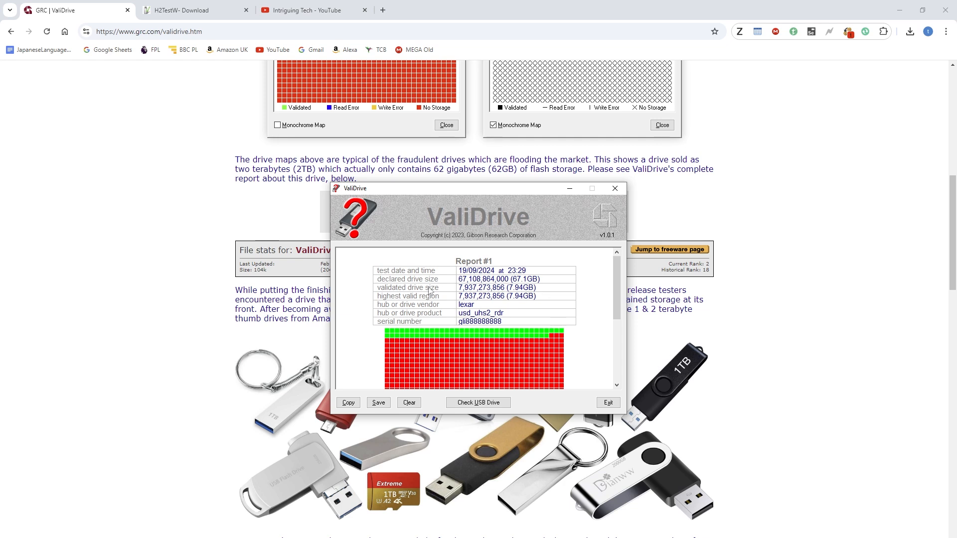
mouse_move(599, 263)
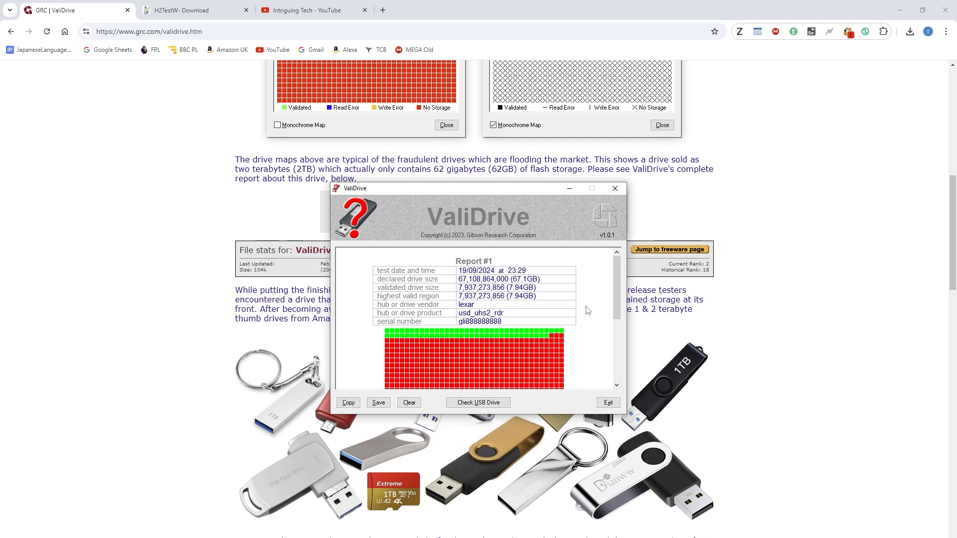
mouse_move(592, 301)
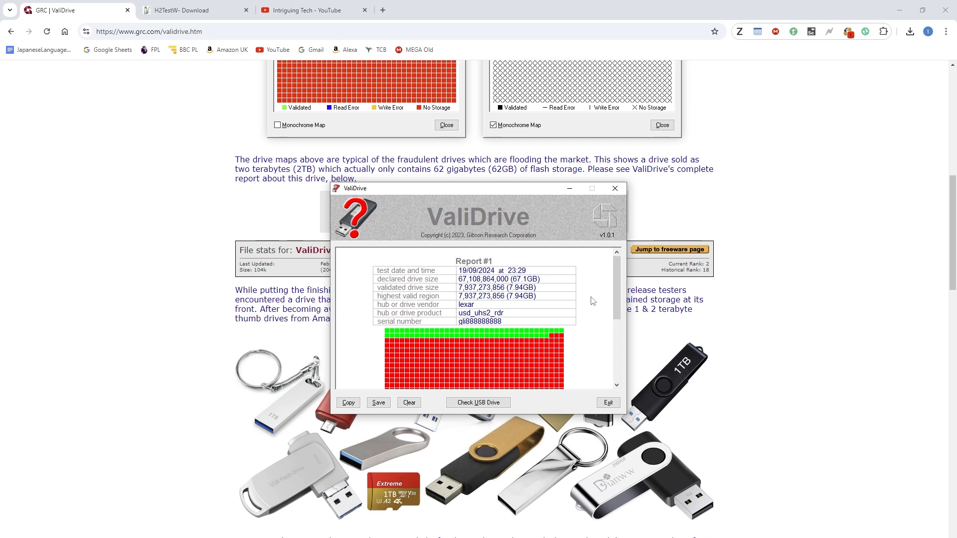
mouse_move(604, 282)
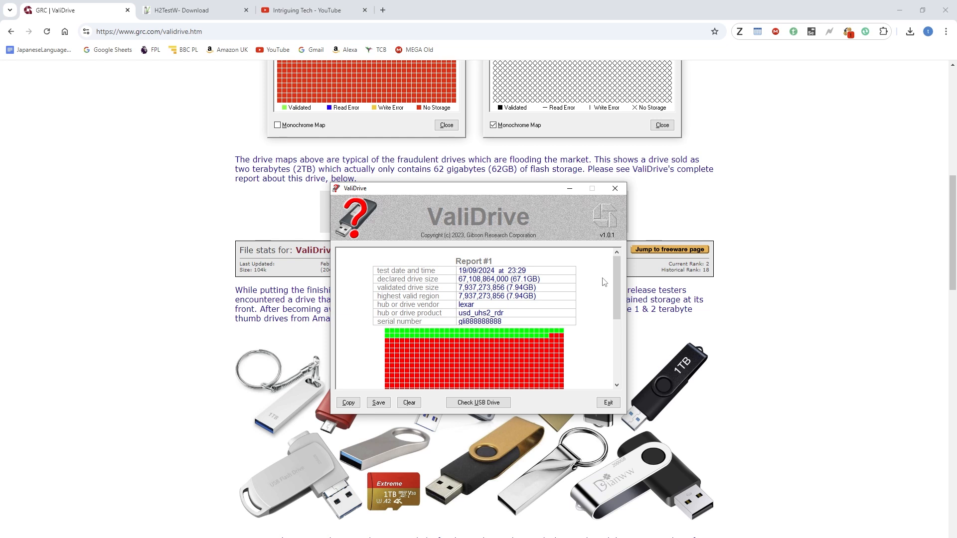
mouse_move(511, 302)
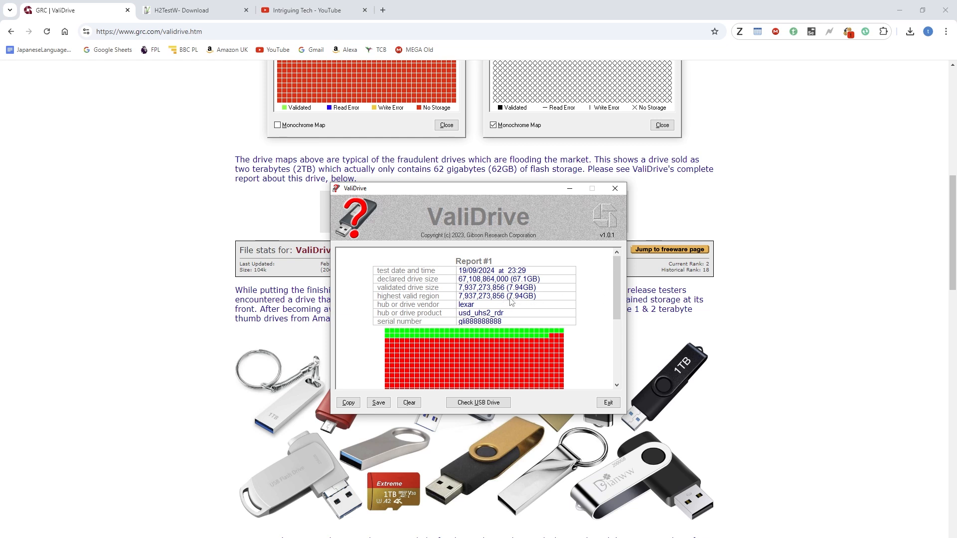
mouse_move(523, 283)
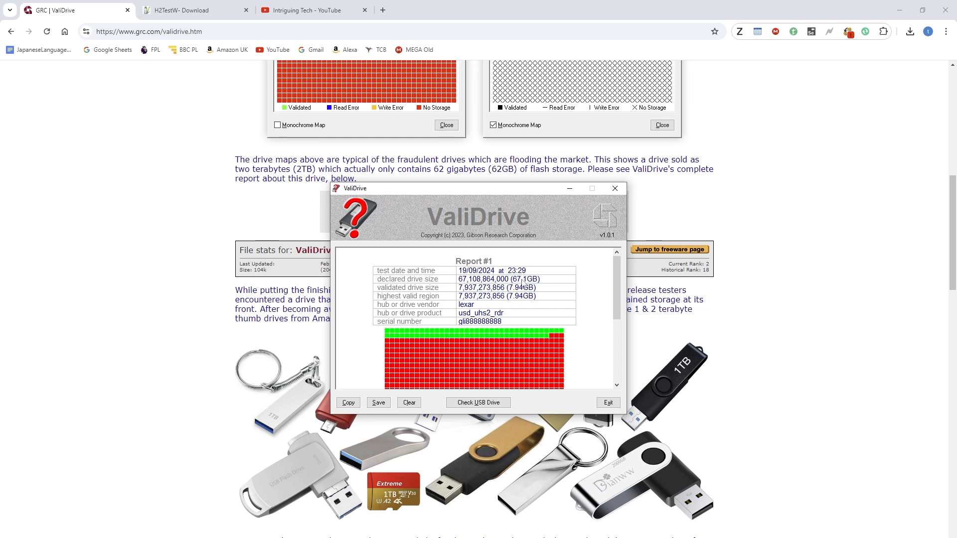
mouse_move(564, 298)
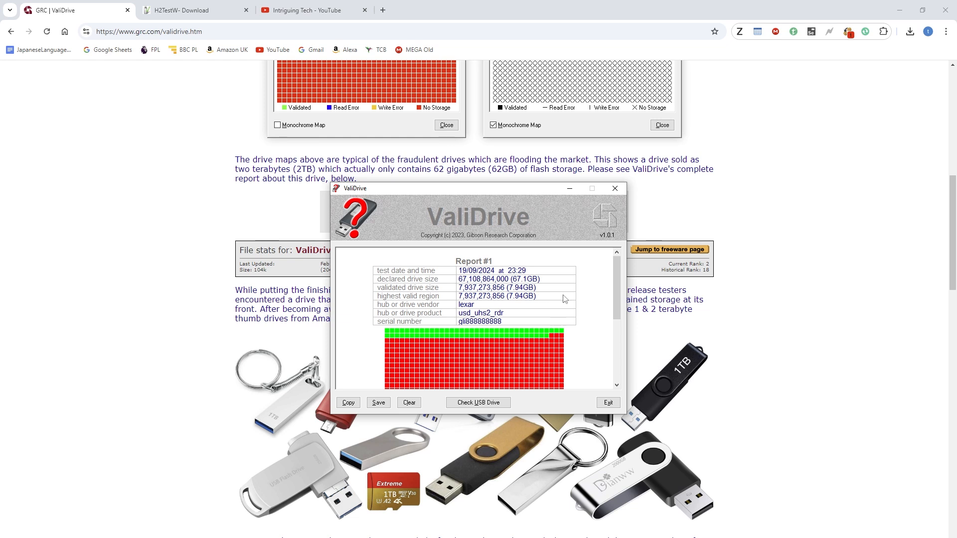
Scroll Report #1 to its 67.1 GB declared versus 7.94 GB validated summary
scroll("down", 3)
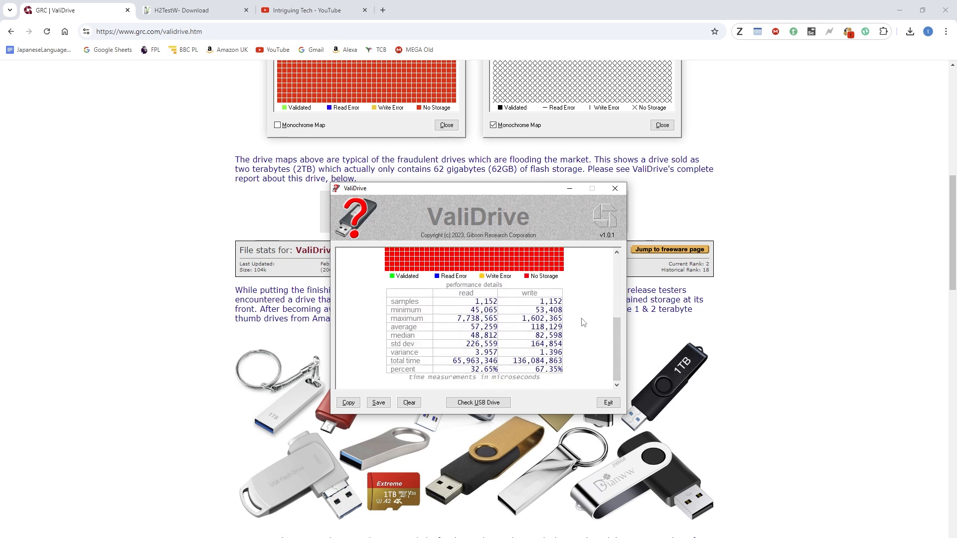
mouse_move(574, 341)
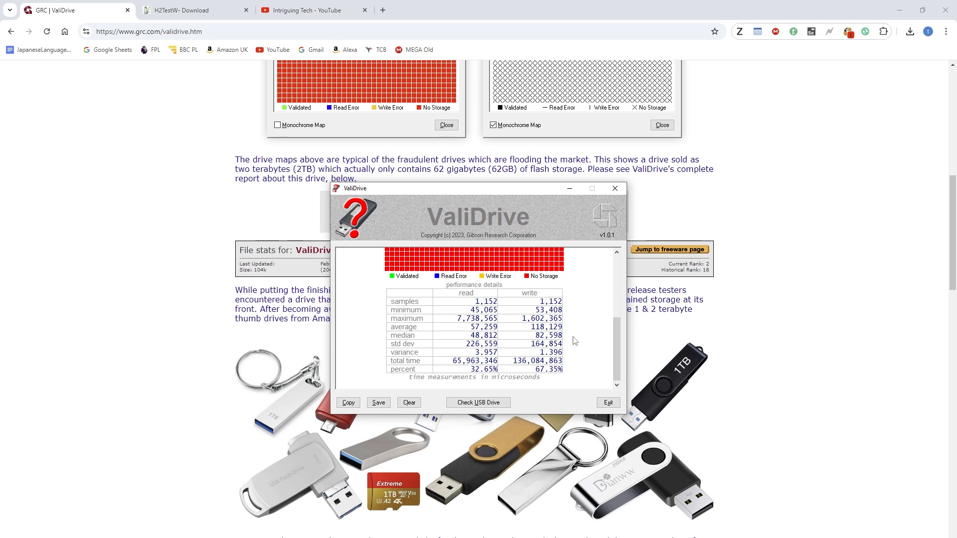
mouse_move(586, 359)
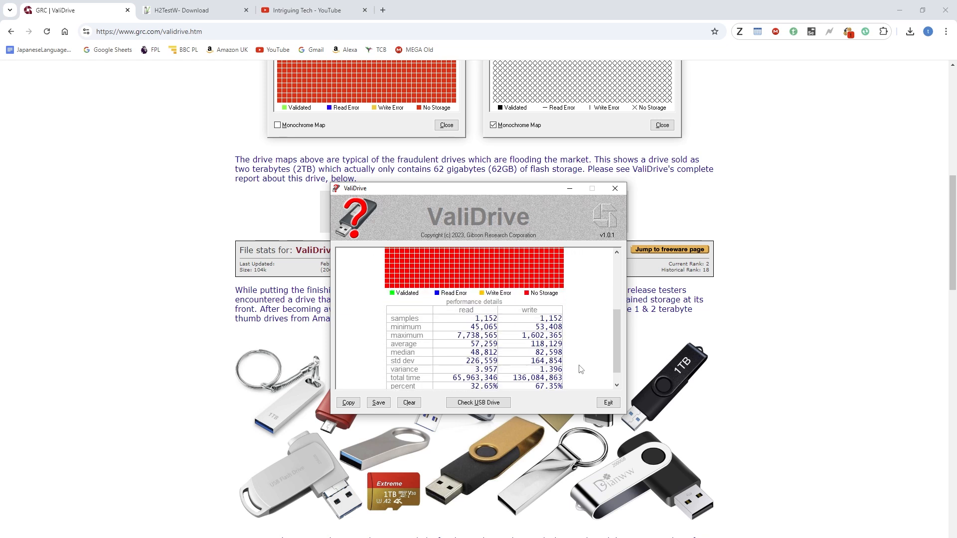
Scroll down to the read/write performance statistics table in microseconds
scroll("down", 3)
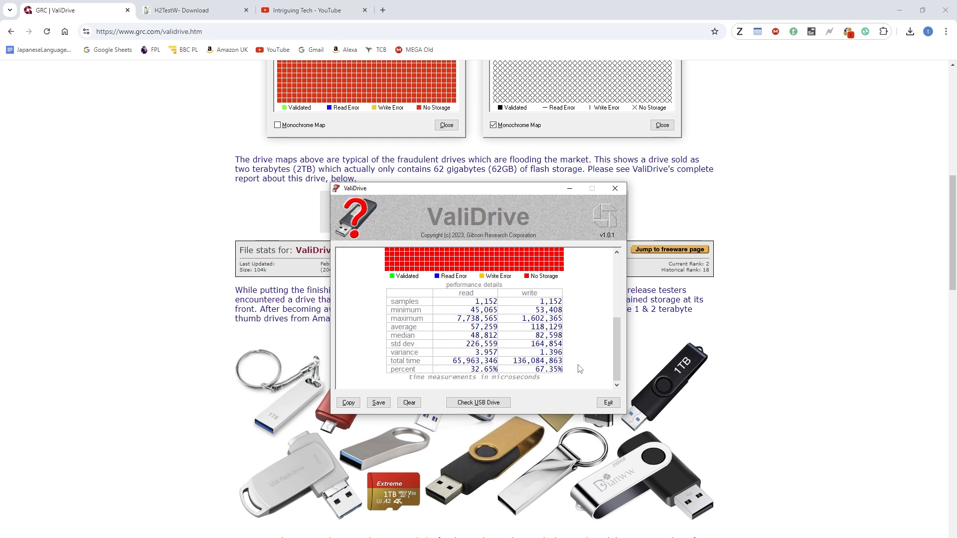
mouse_move(584, 354)
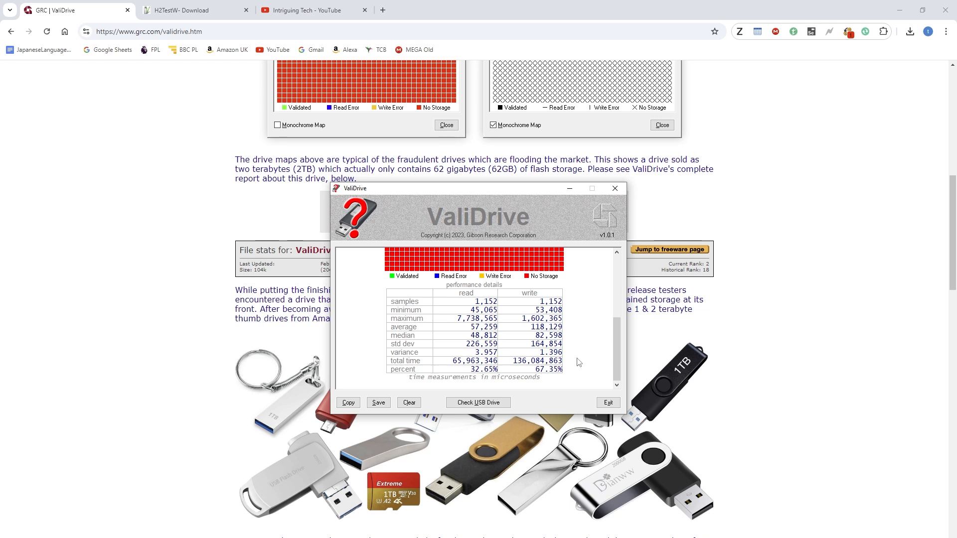
mouse_move(584, 379)
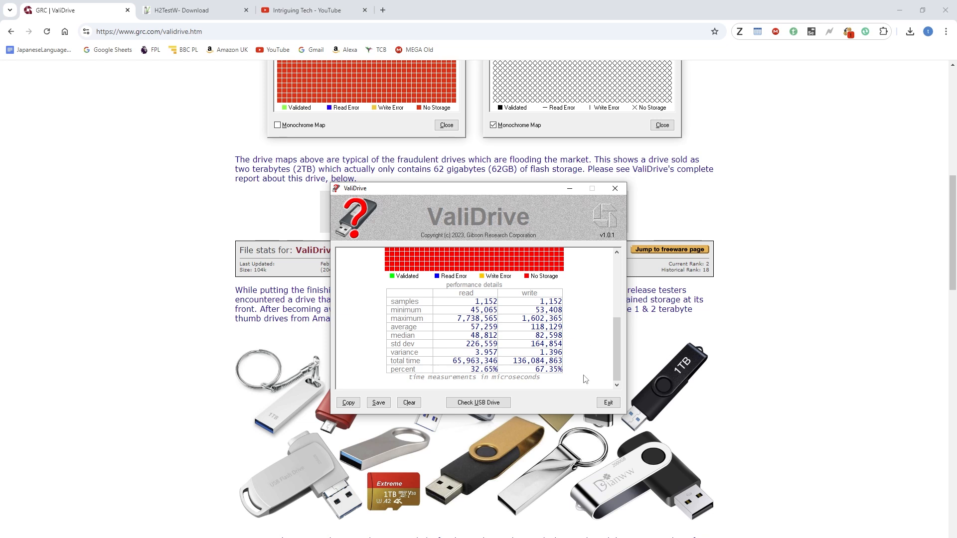
mouse_move(577, 348)
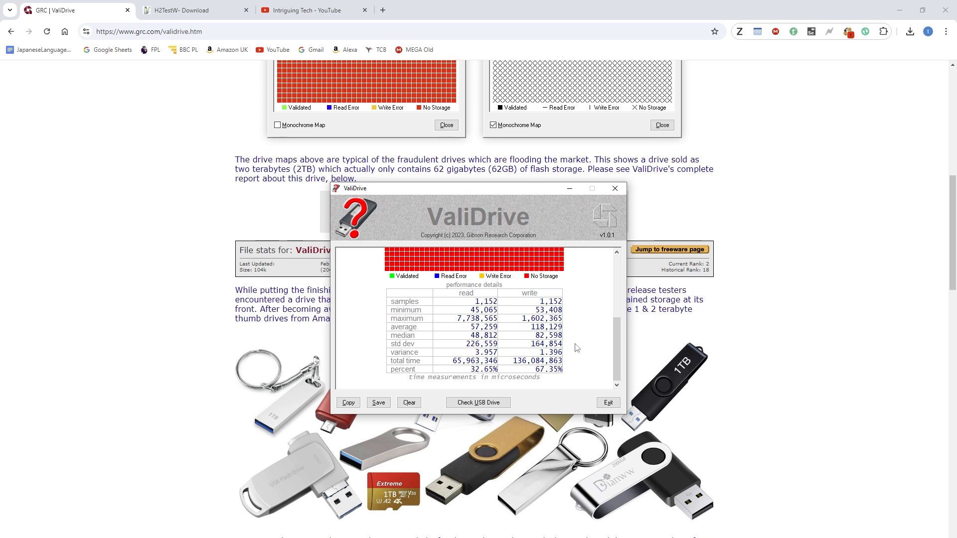
mouse_move(147, 323)
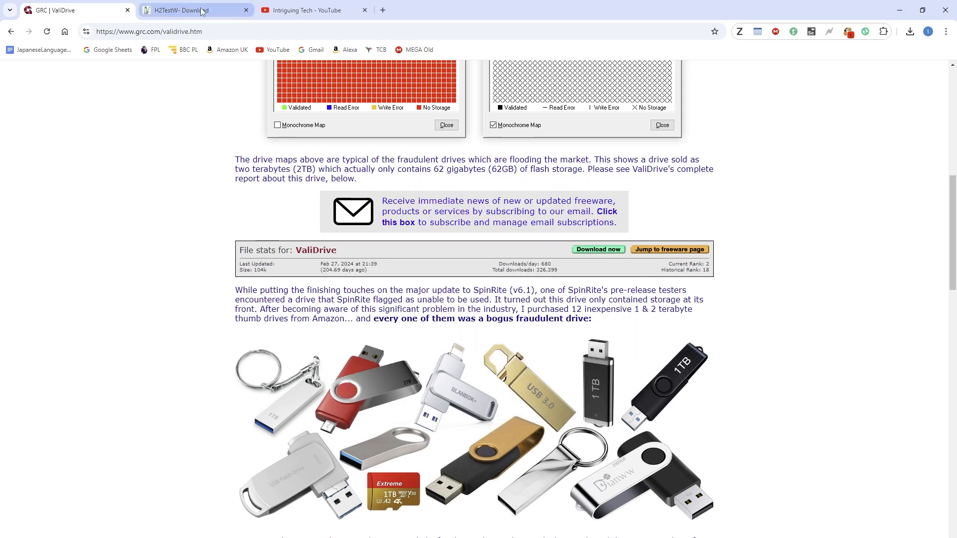
Switch to the H2TestW download tab and scroll to its features and download details
left_click(177, 10)
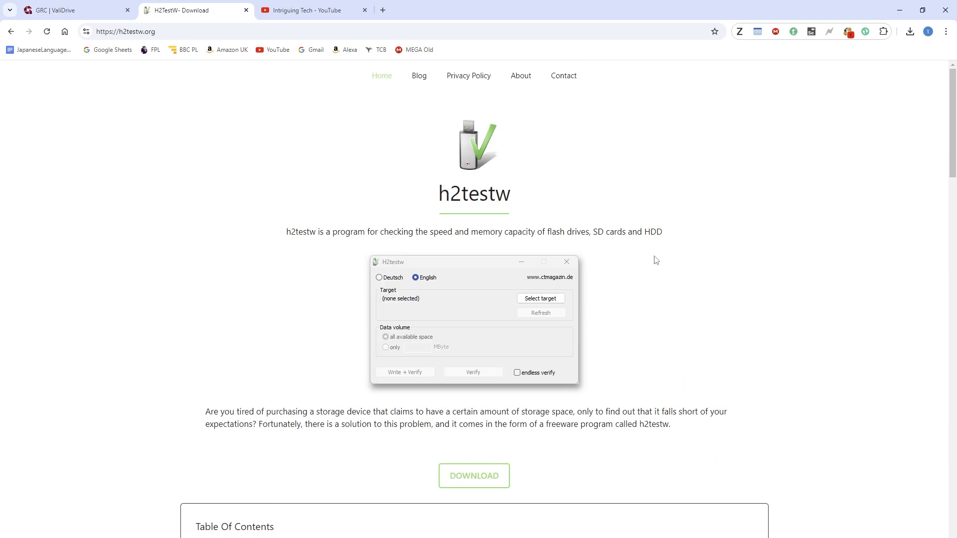
mouse_move(707, 313)
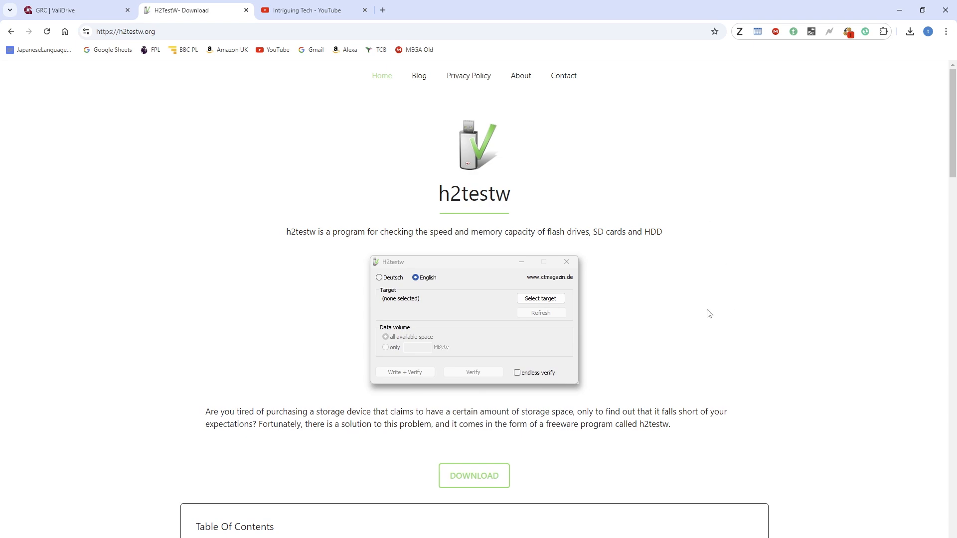
mouse_move(475, 335)
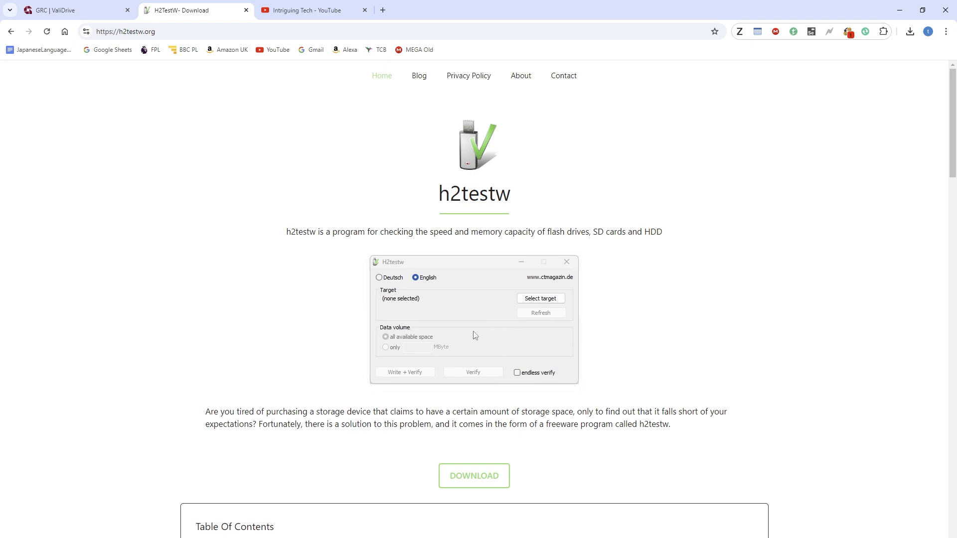
scroll("down", 3)
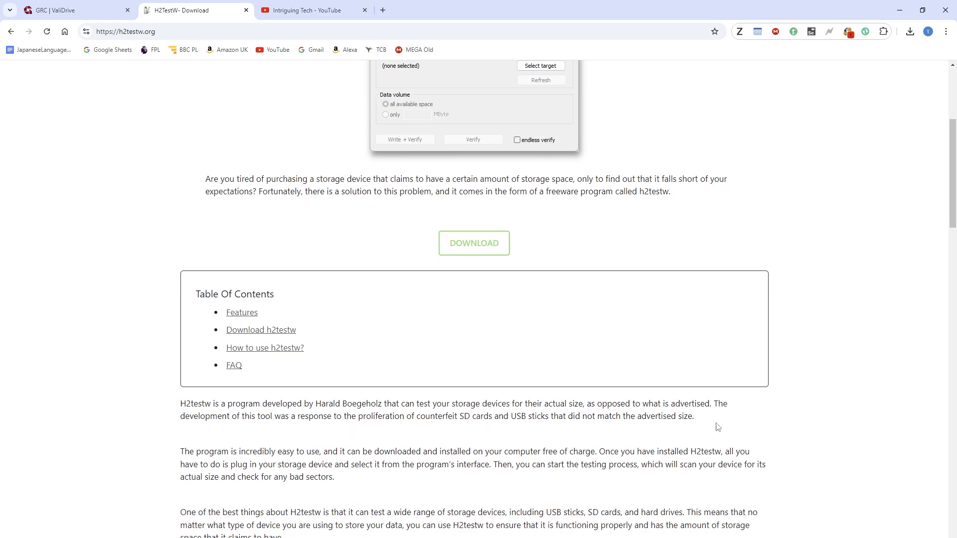
scroll("down", 3)
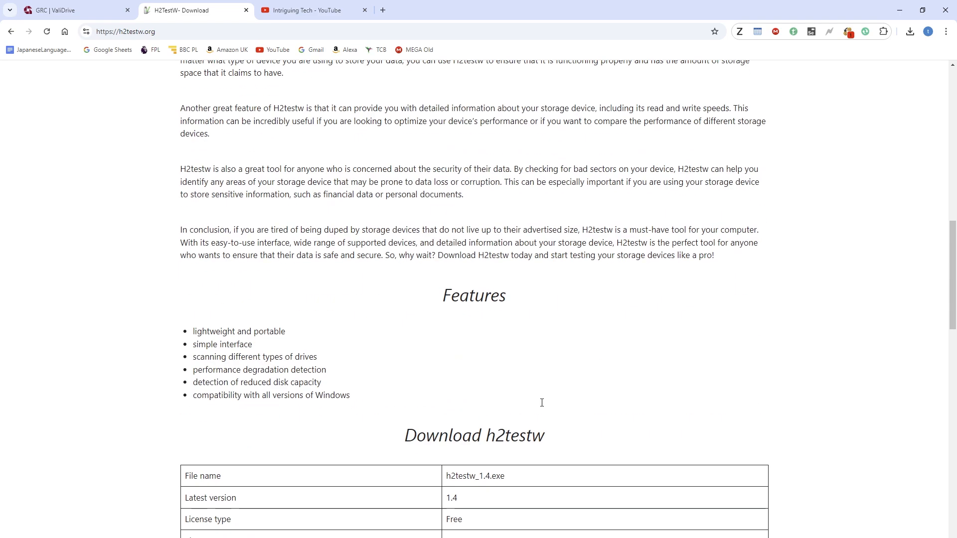
scroll("down", 3)
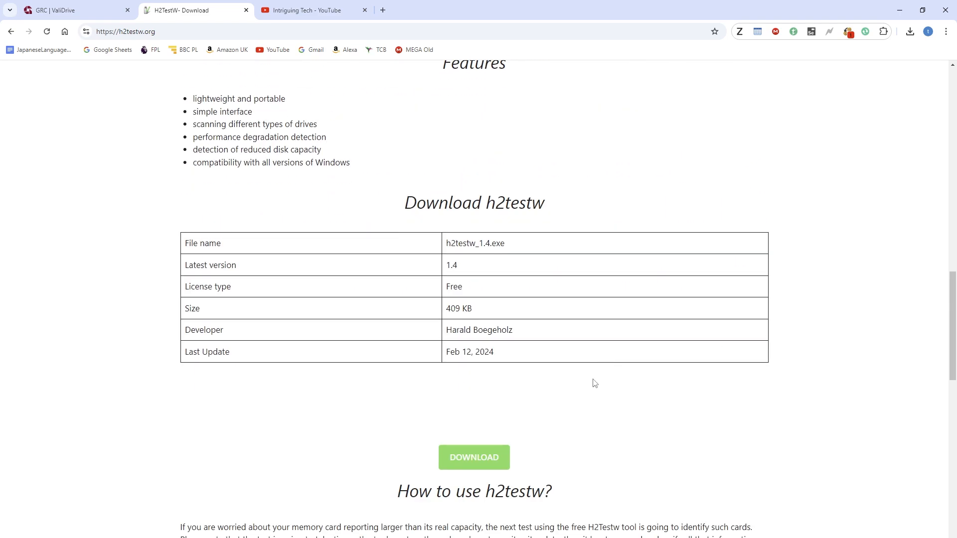
scroll("up", 3)
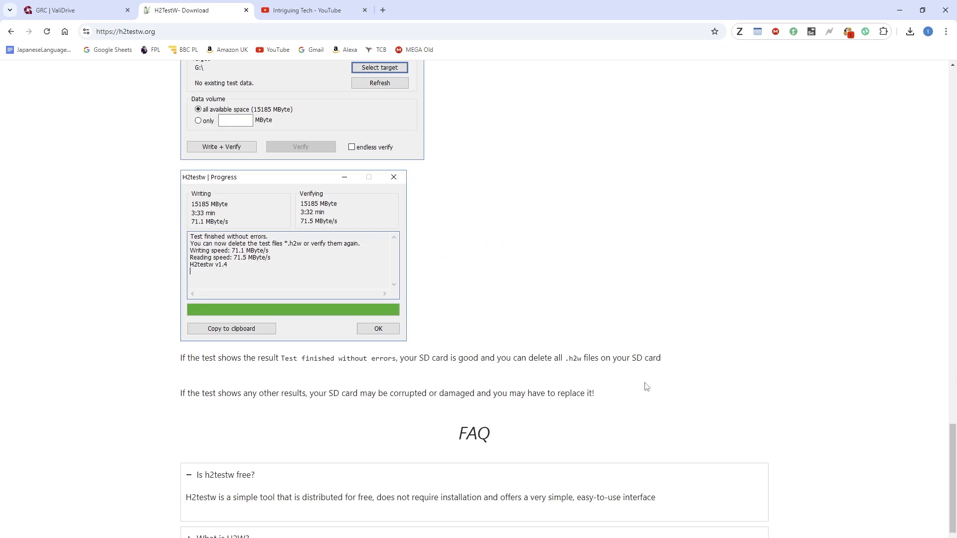
mouse_move(633, 313)
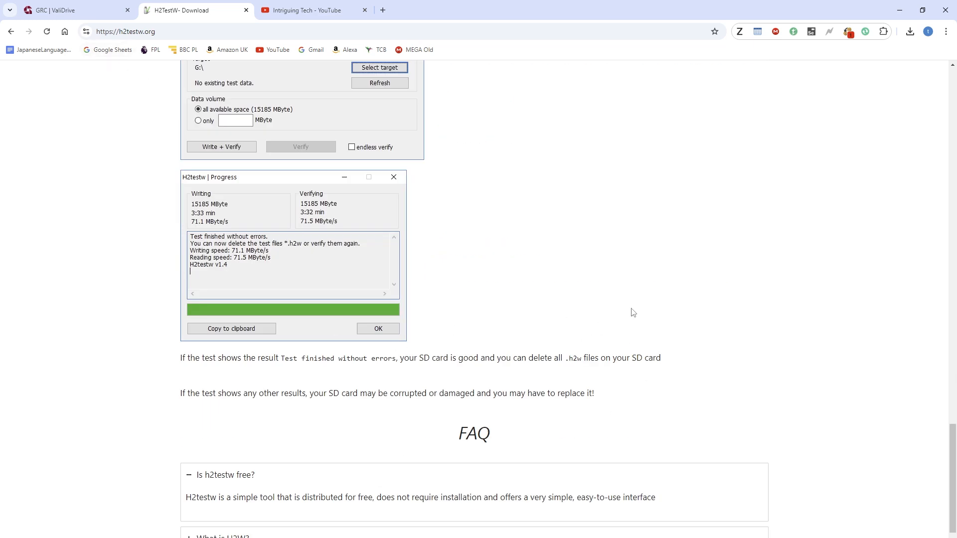
mouse_move(560, 374)
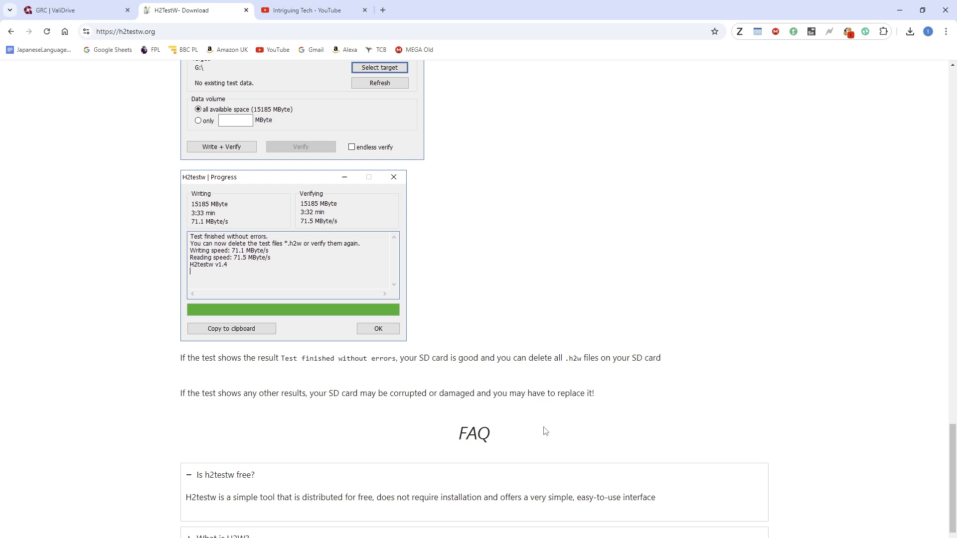
mouse_move(615, 372)
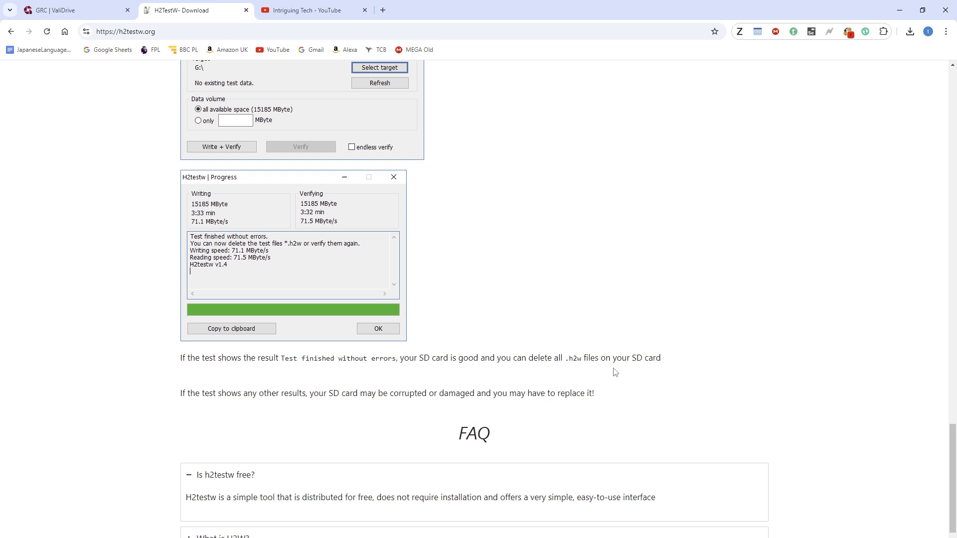
mouse_move(680, 324)
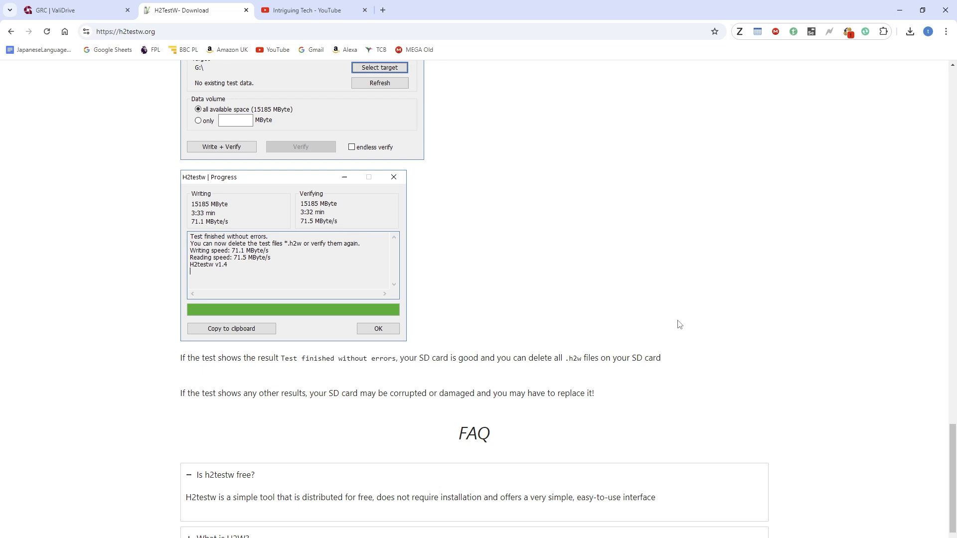
mouse_move(568, 342)
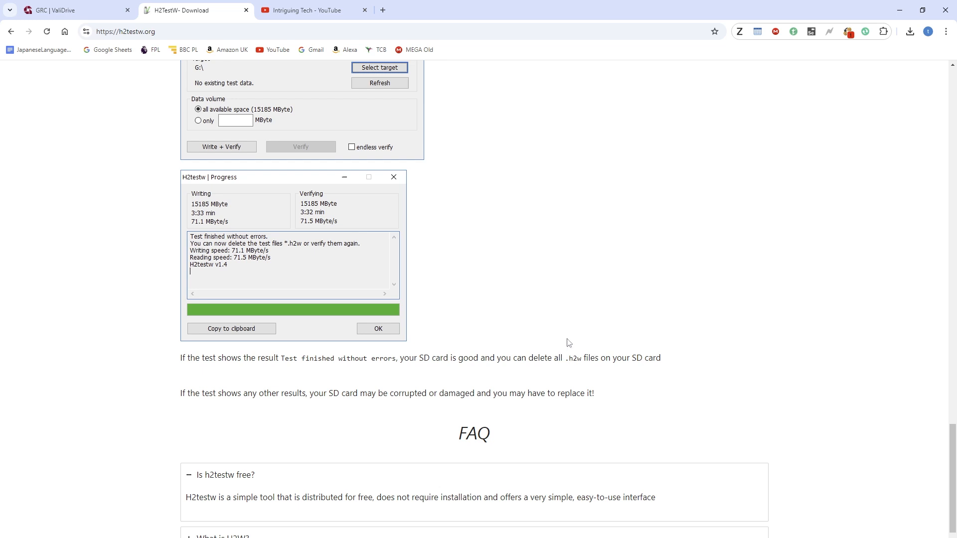
mouse_move(565, 346)
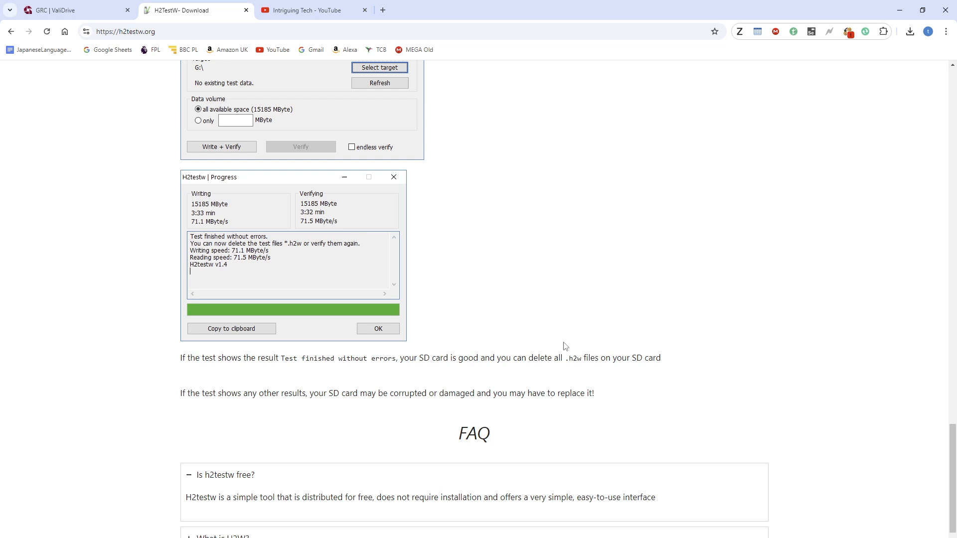
mouse_move(532, 340)
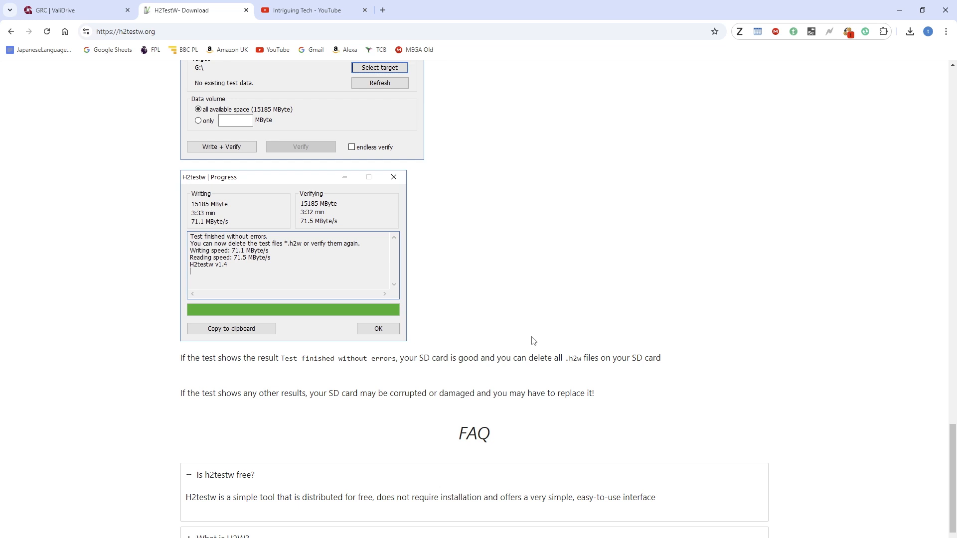
mouse_move(500, 343)
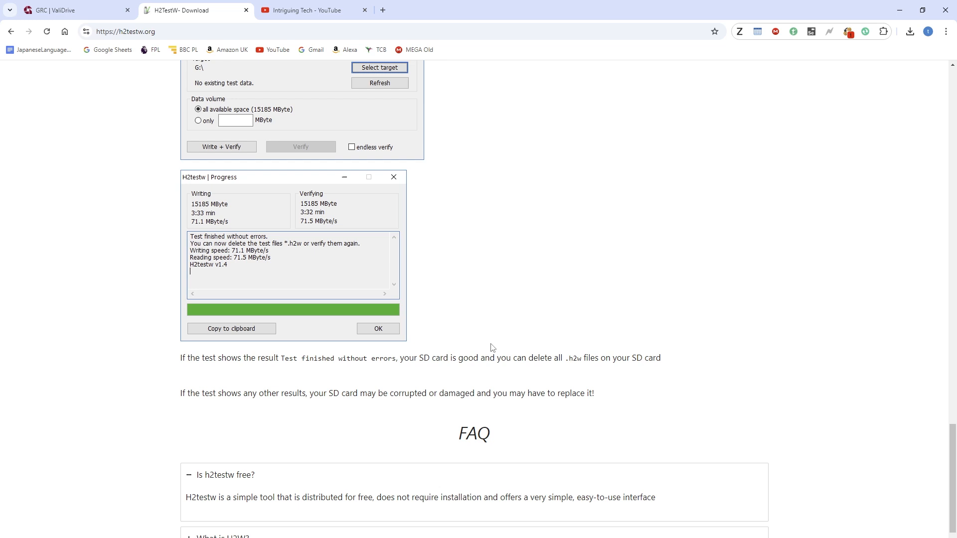
mouse_move(526, 320)
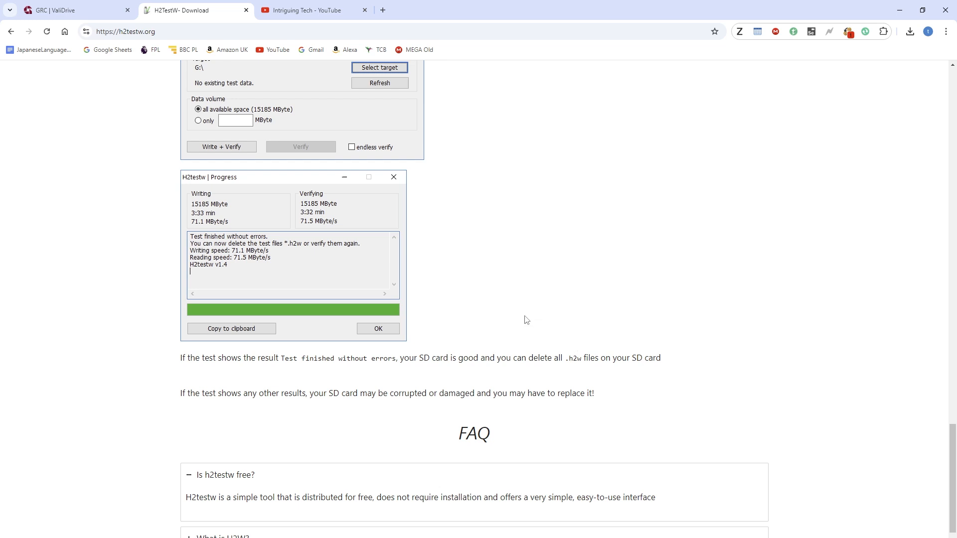
mouse_move(542, 305)
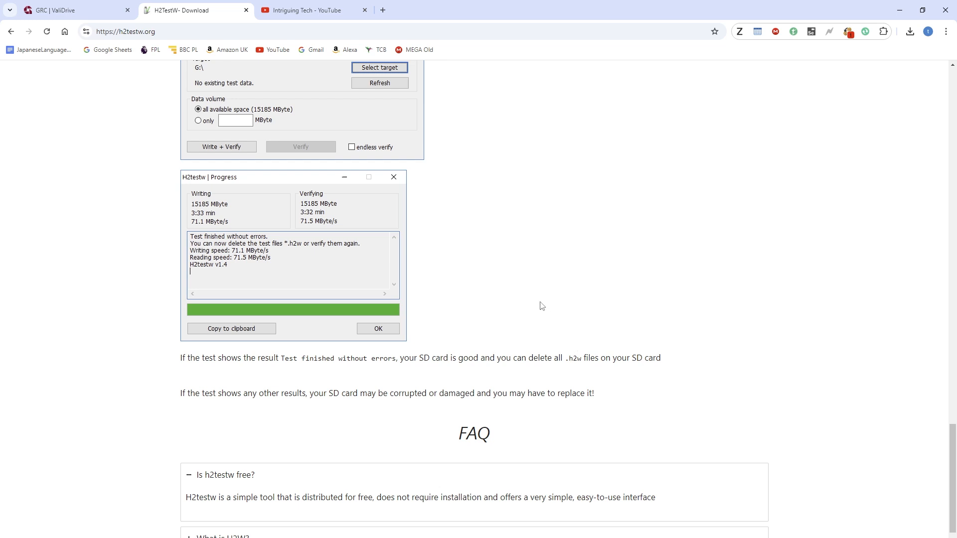